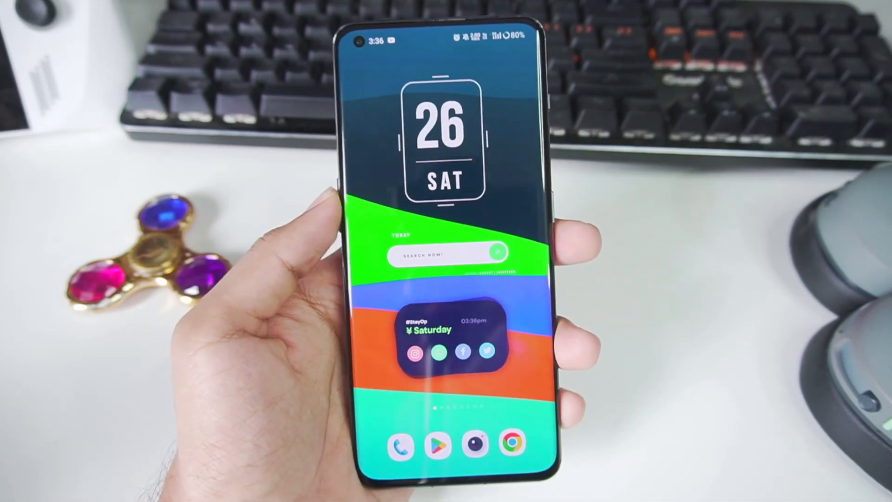
Step: Choose Turnip + Zink as the graphics driver and wine8.0 as the DX wrapper
scroll(left, 3)
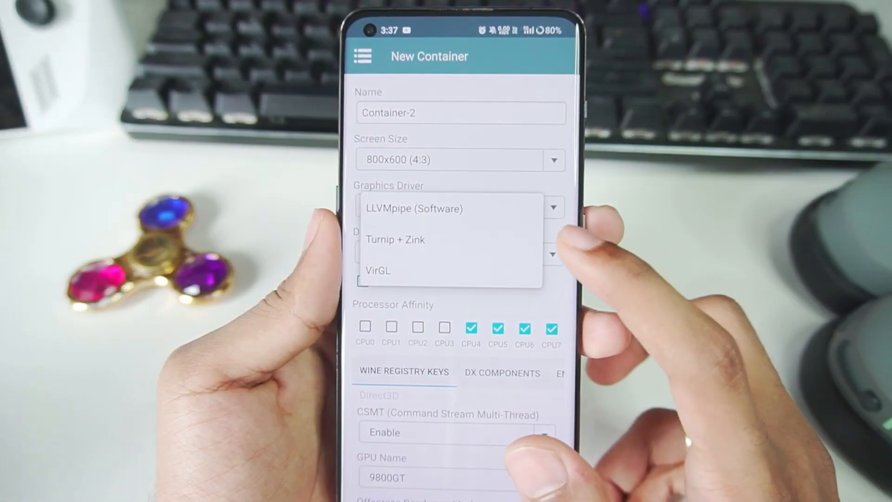
click(396, 239)
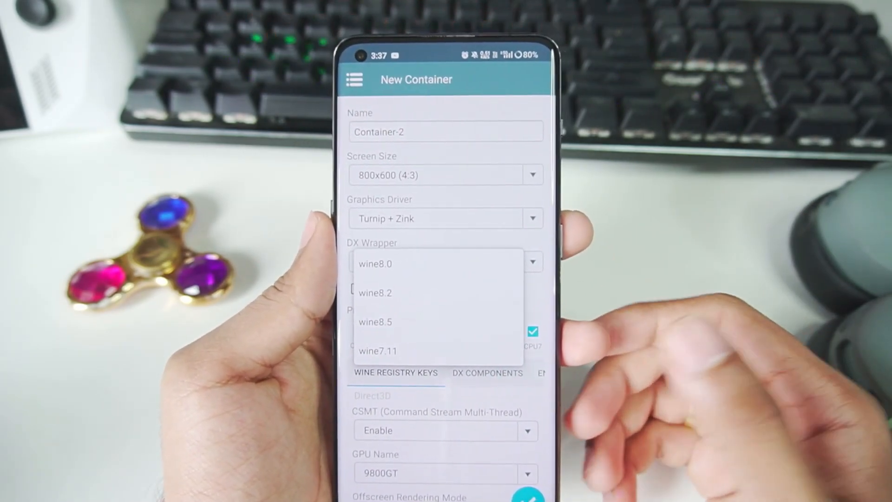
click(375, 263)
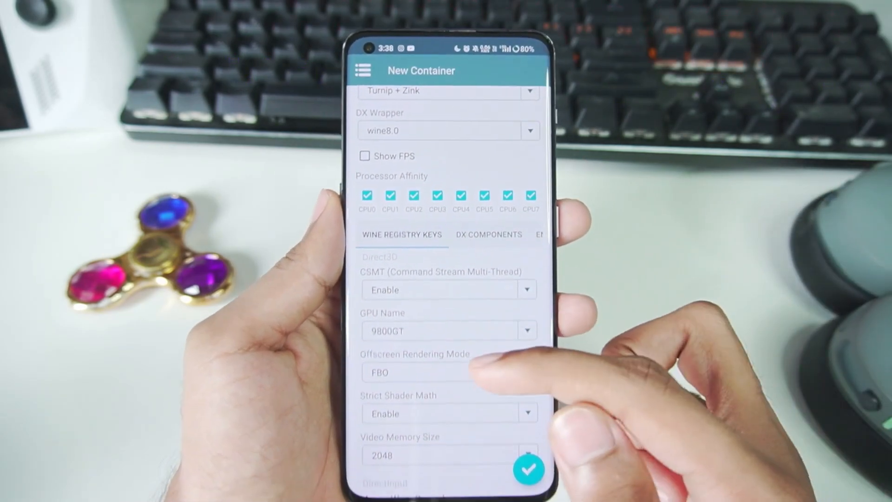
Step: Pick the emulated GPU name to report from the GPU Name list
click(448, 331)
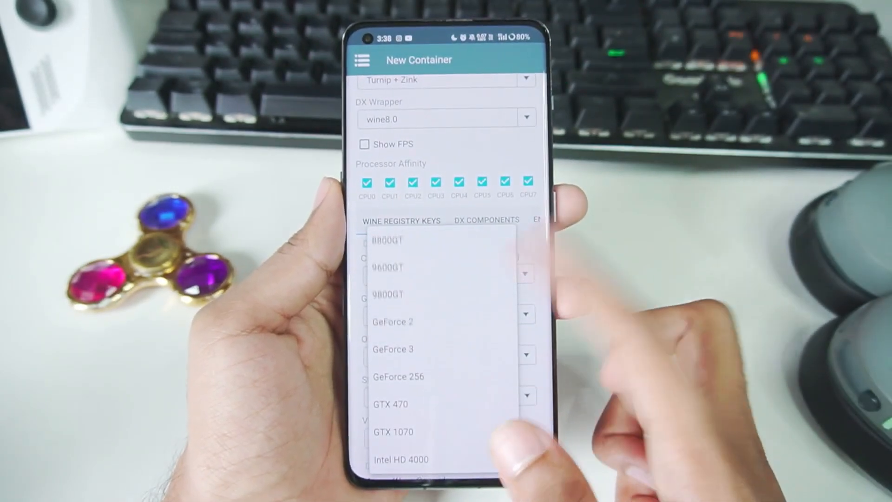
click(393, 431)
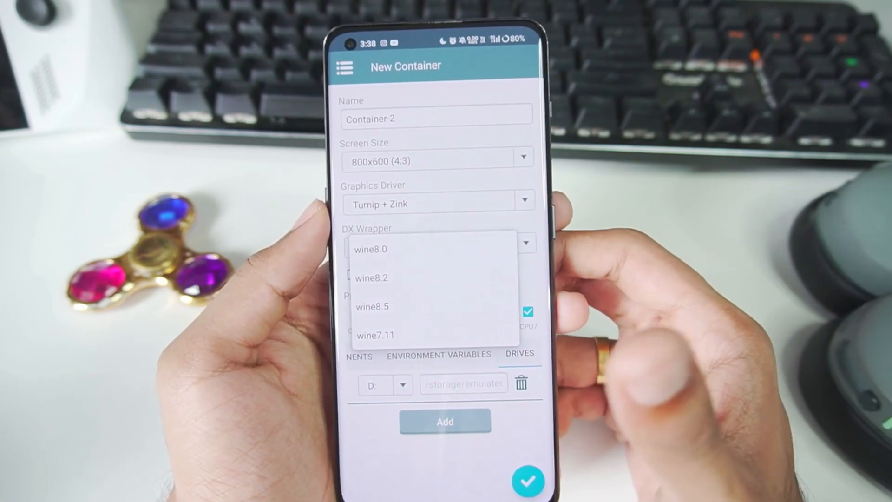
Step: Settle the DX wrapper version, trying wine8.2 before picking the final one
click(371, 278)
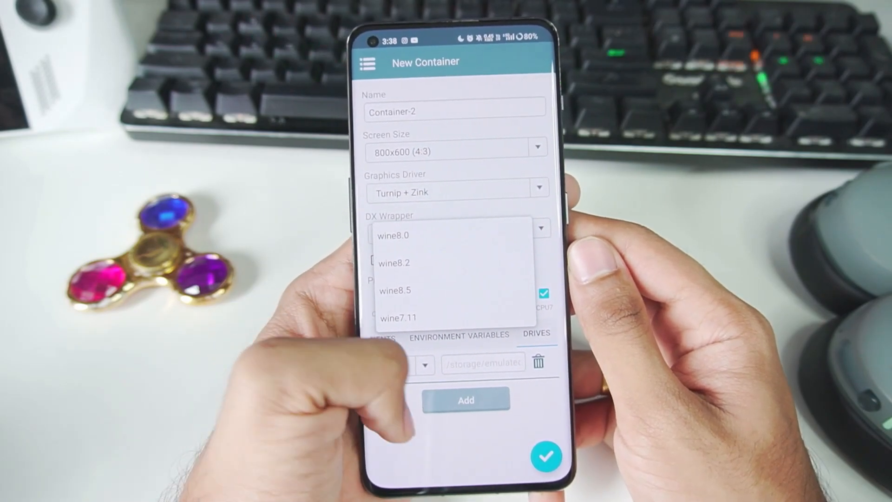
click(395, 262)
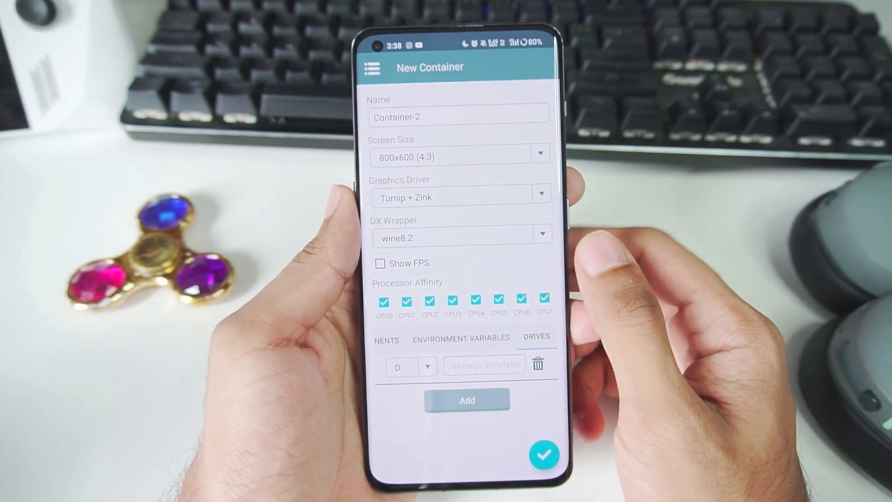
click(461, 238)
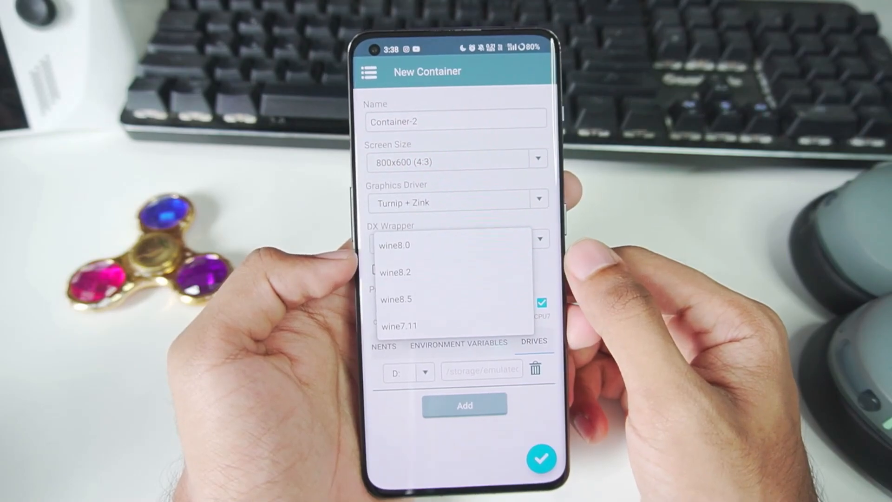
click(395, 273)
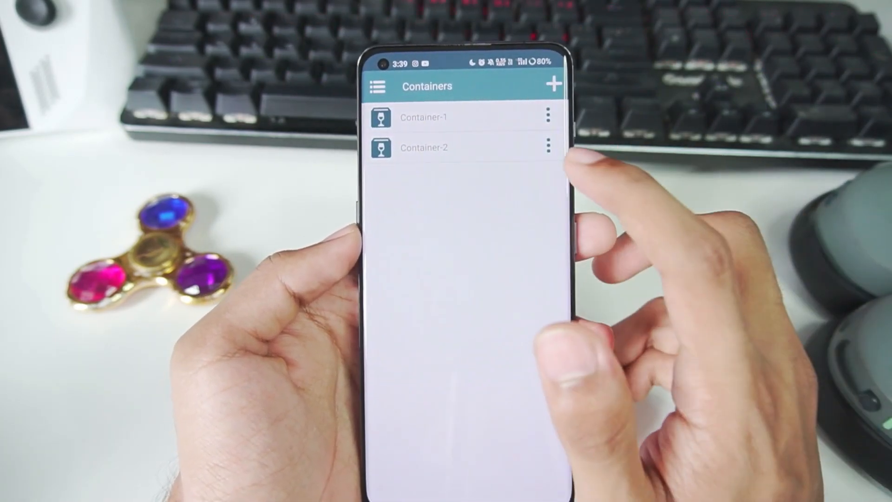
Step: Run Container-2 from its actions menu
click(549, 147)
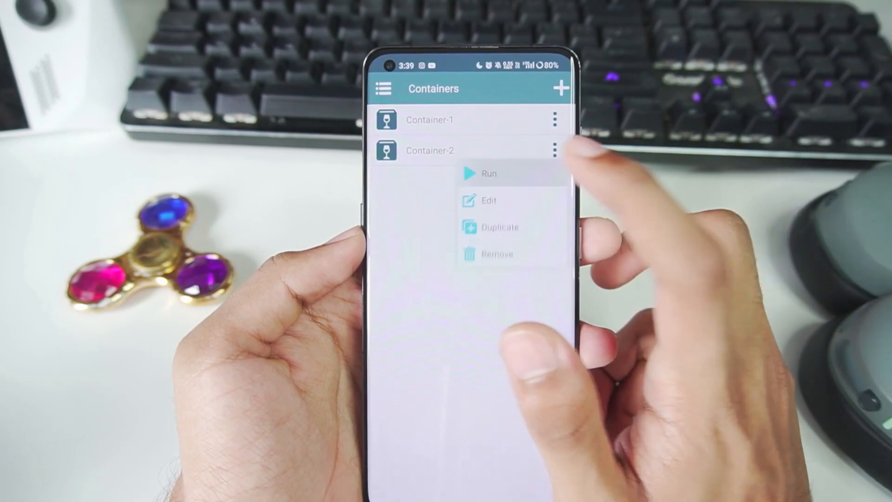
click(488, 174)
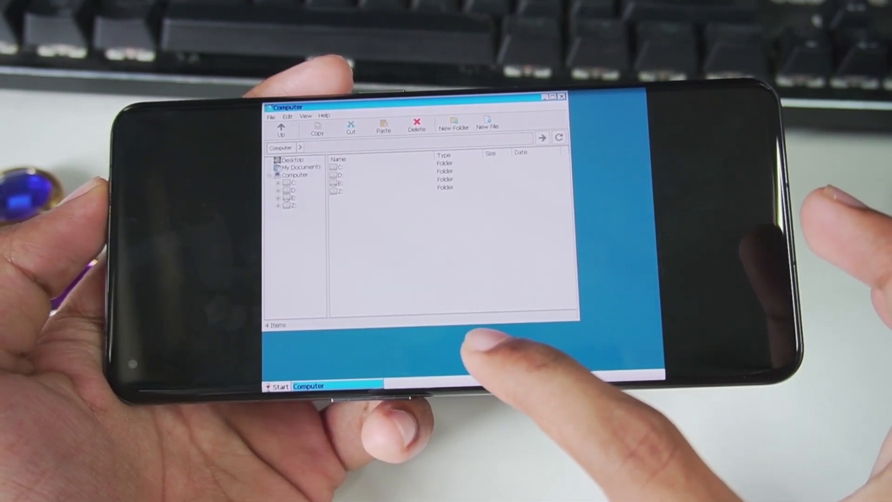
Step: Set the Direct3D renderer to OpenGL through the Start menu's Registry tweaks
click(279, 386)
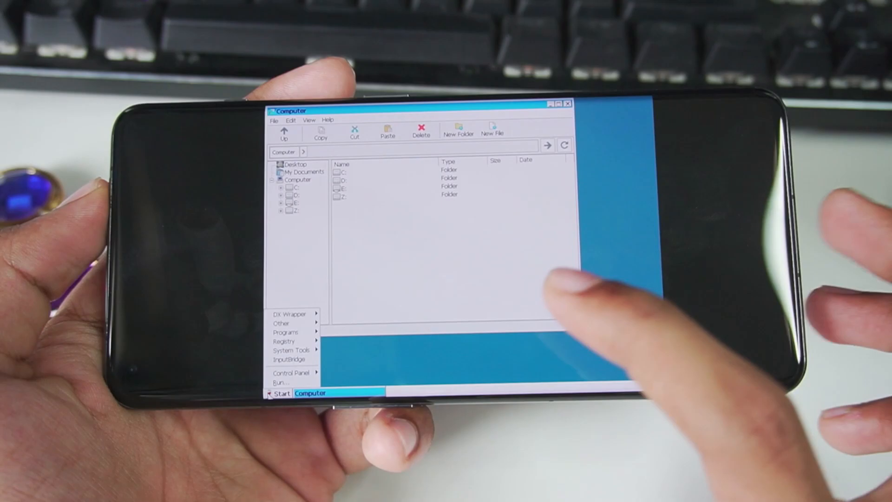
click(281, 323)
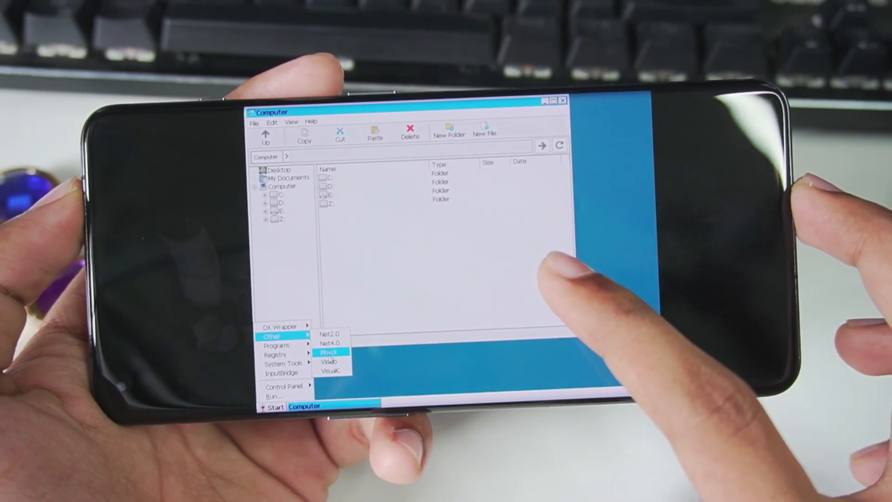
click(277, 354)
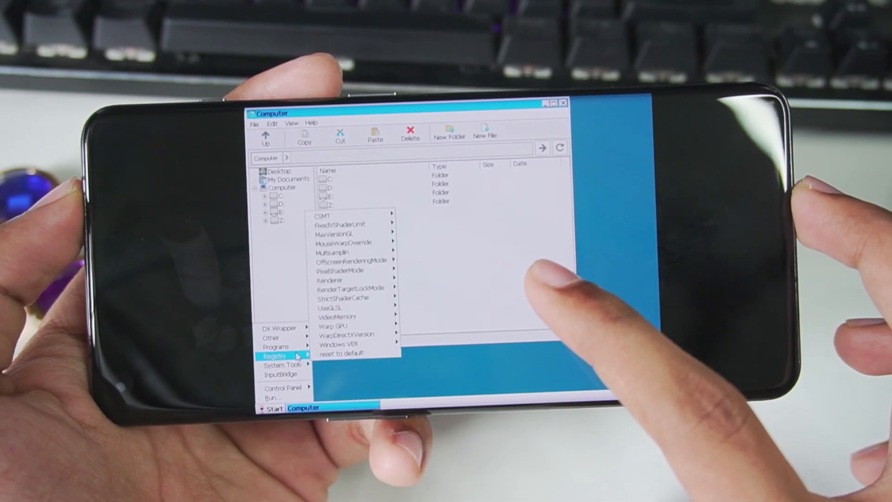
mouse_move(333, 280)
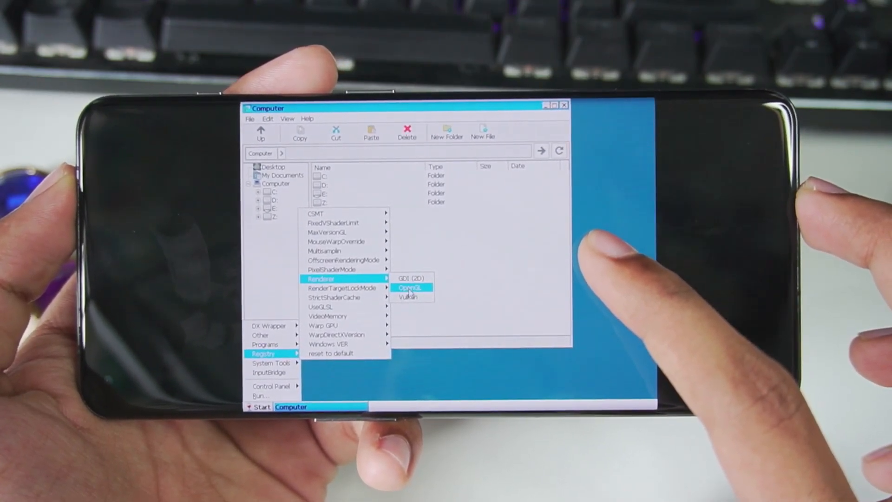
click(410, 287)
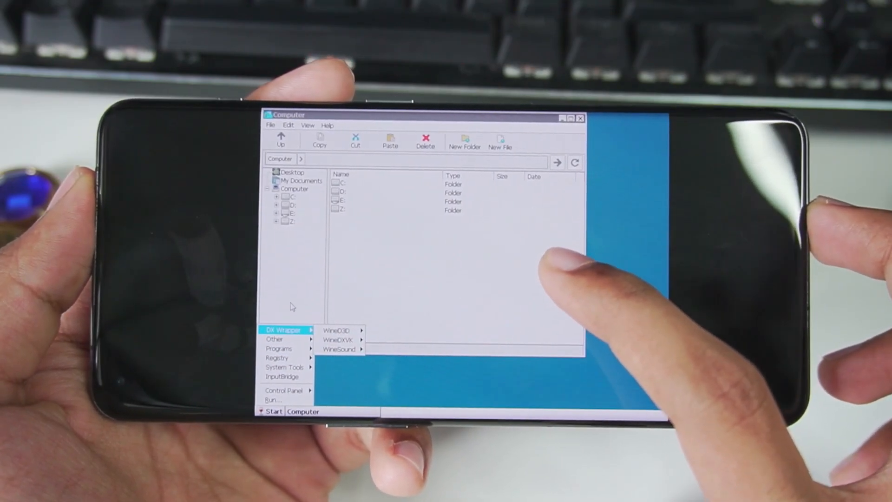
Step: Switch the DX wrapper to dxvk-async-1.10.3 under WineDXVK
click(276, 341)
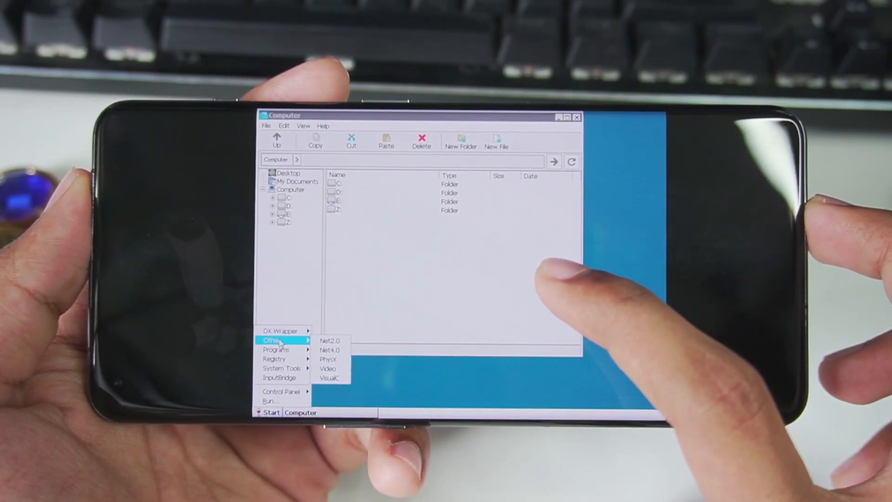
click(279, 330)
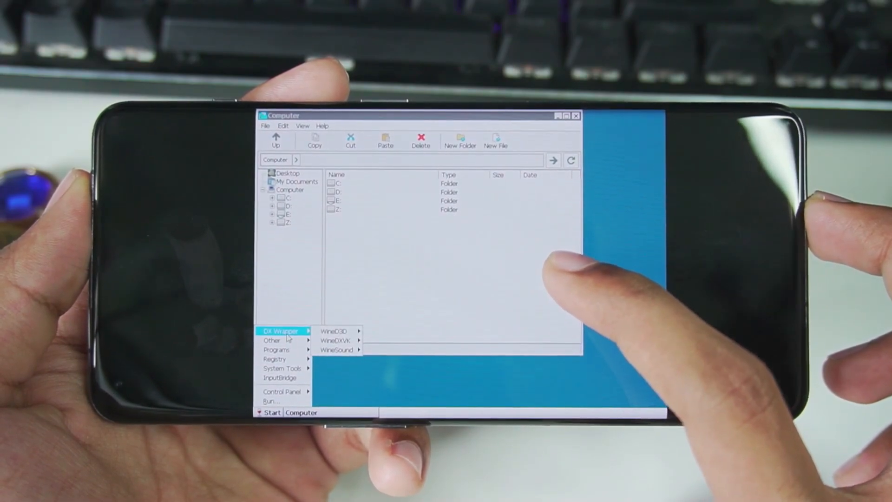
click(335, 331)
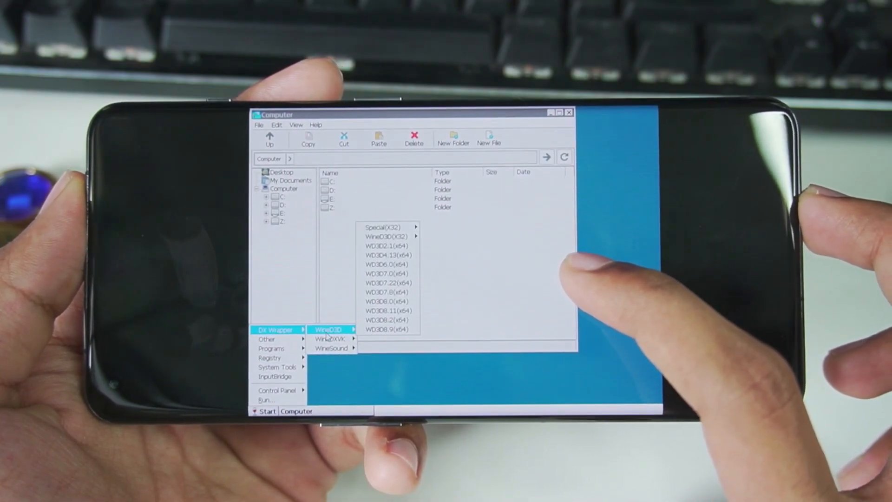
click(331, 340)
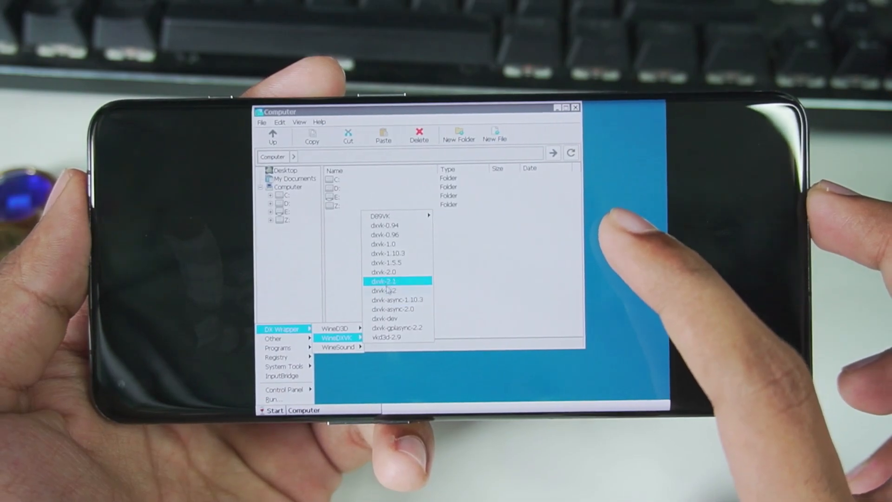
mouse_move(396, 300)
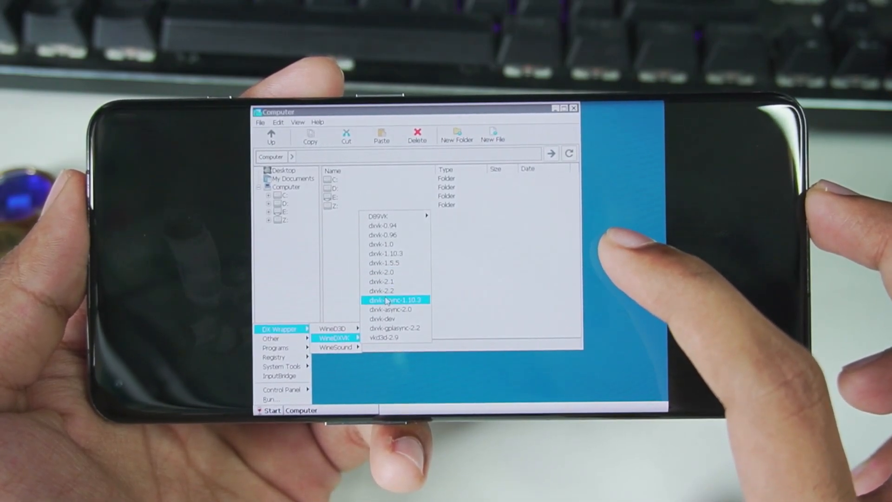
click(395, 300)
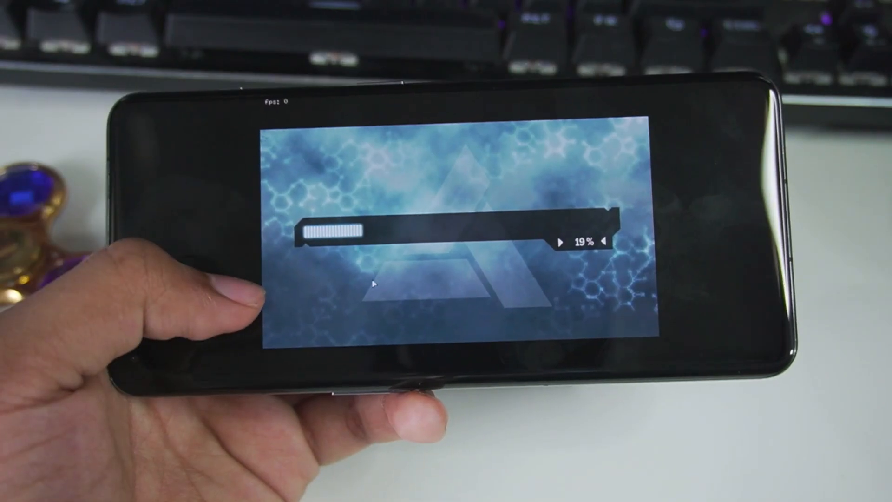